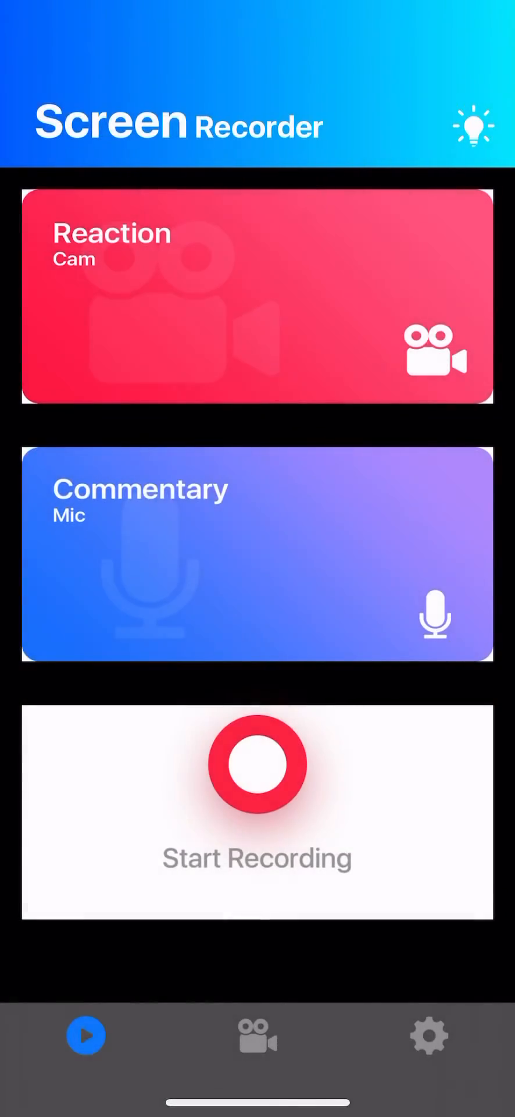
# - Launch Google Classroom from the Work folder, landing on the Honors Biology 19-20 stream
pyautogui.click(257, 766)
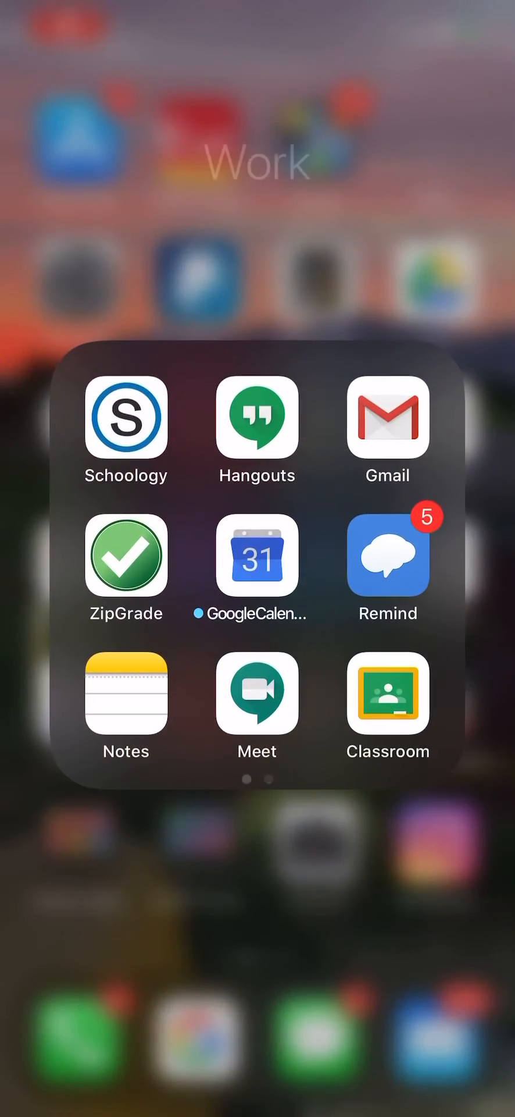
pyautogui.click(388, 695)
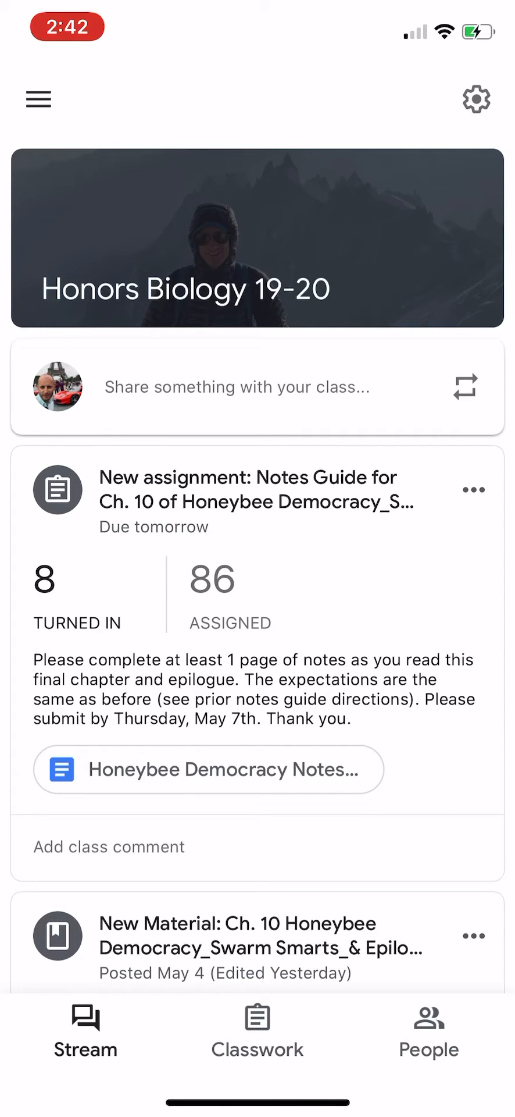
# - Reach Classroom's Settings screen via the navigation drawer
pyautogui.click(38, 99)
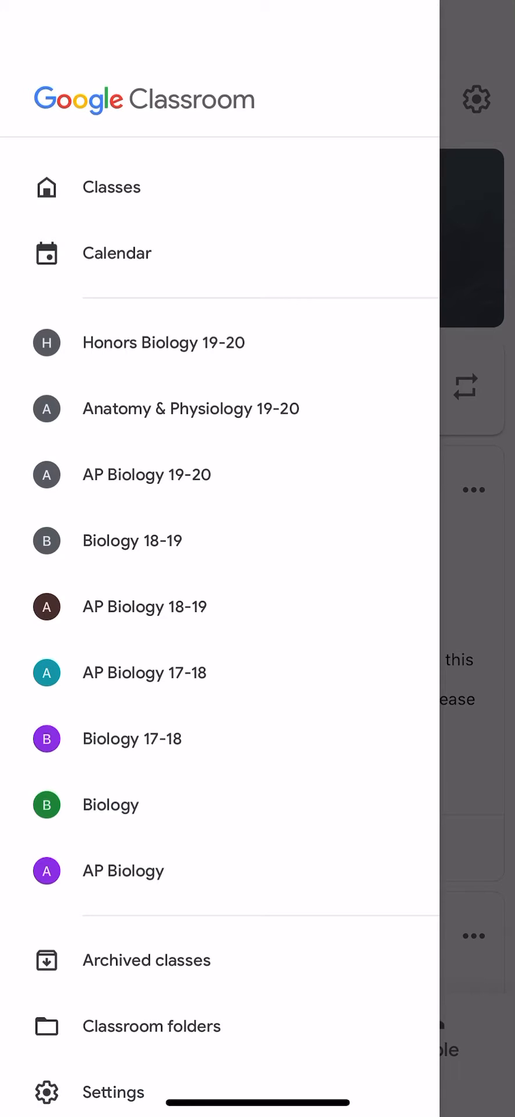
pyautogui.click(113, 1093)
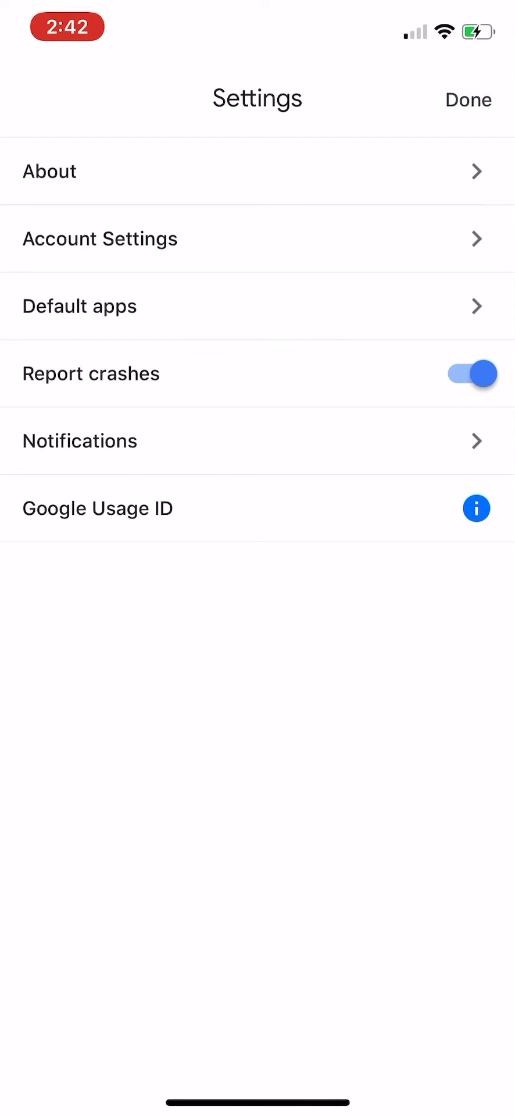
# - Switch on Email notifications, then jump to the device notification settings for Classroom
pyautogui.click(80, 440)
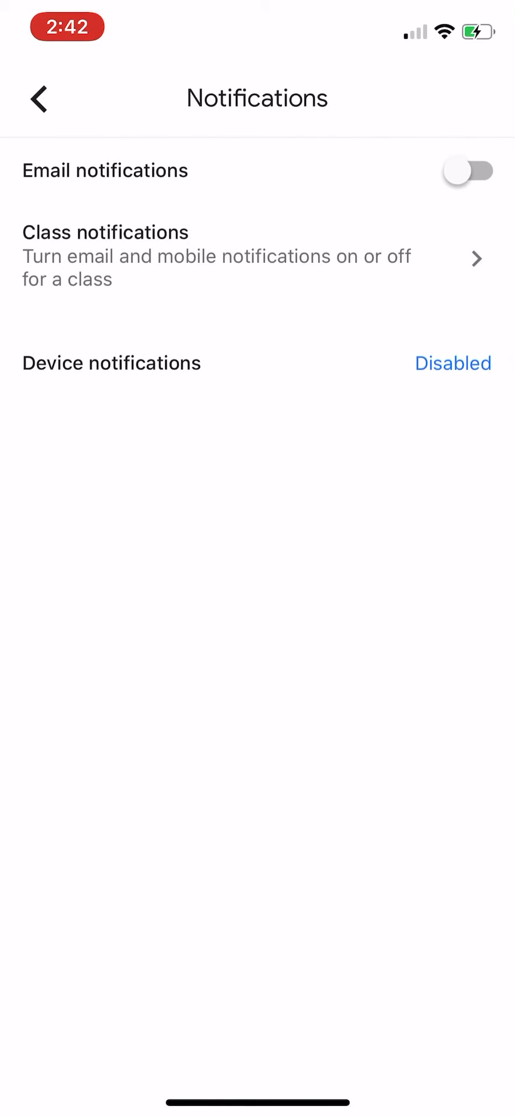
pyautogui.click(467, 171)
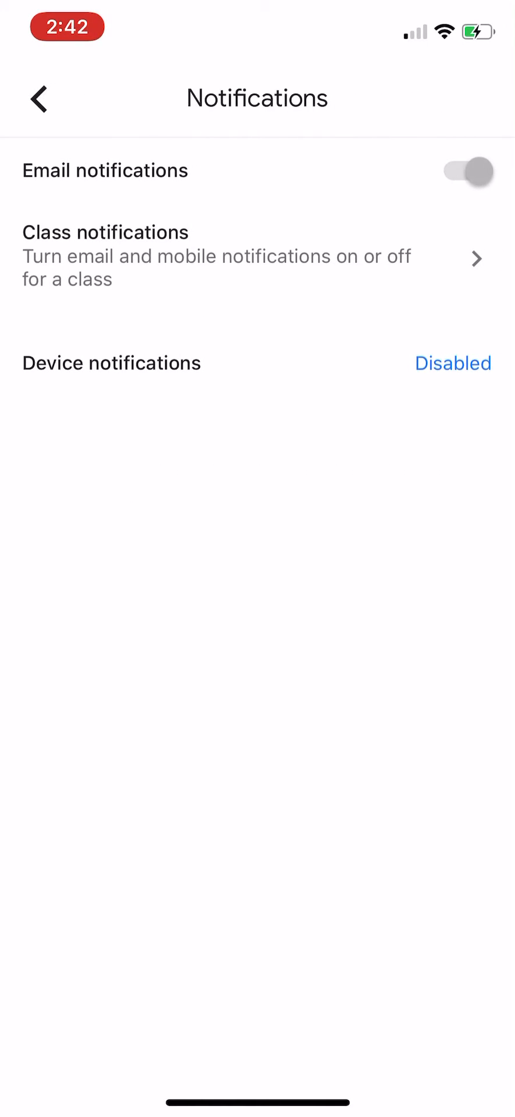
pyautogui.click(466, 171)
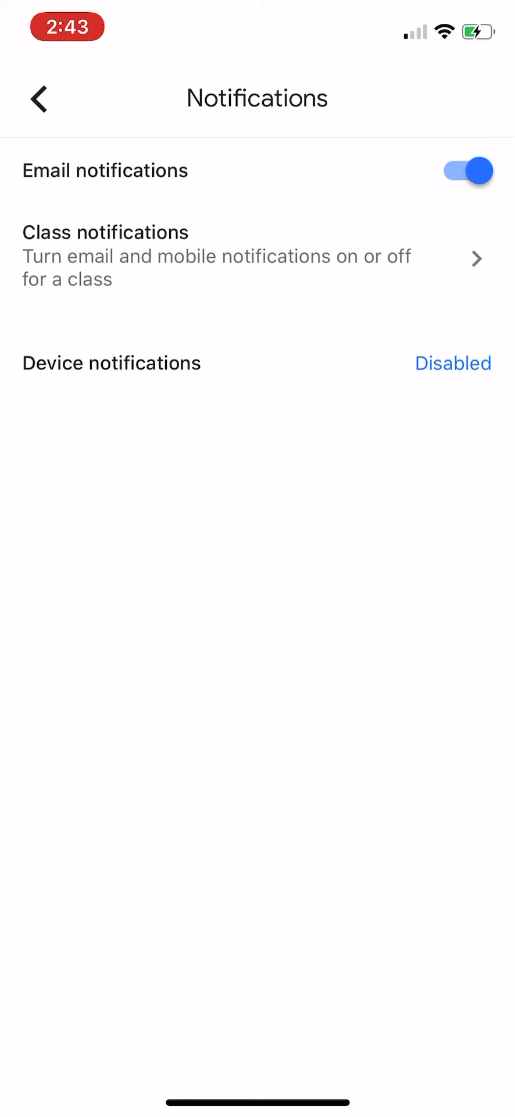
pyautogui.click(468, 171)
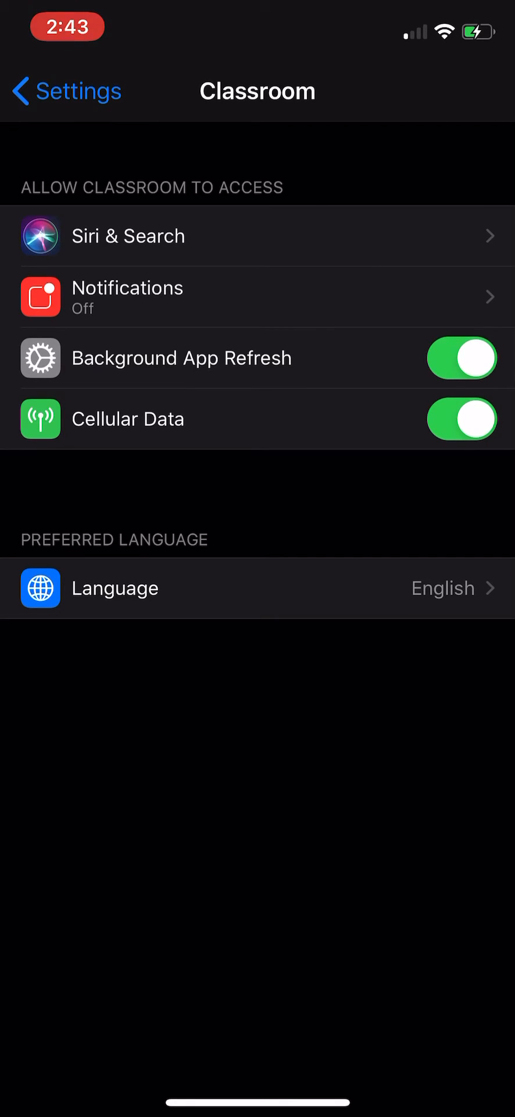
# - Go into Classroom's Notifications page in iOS Settings
pyautogui.click(128, 297)
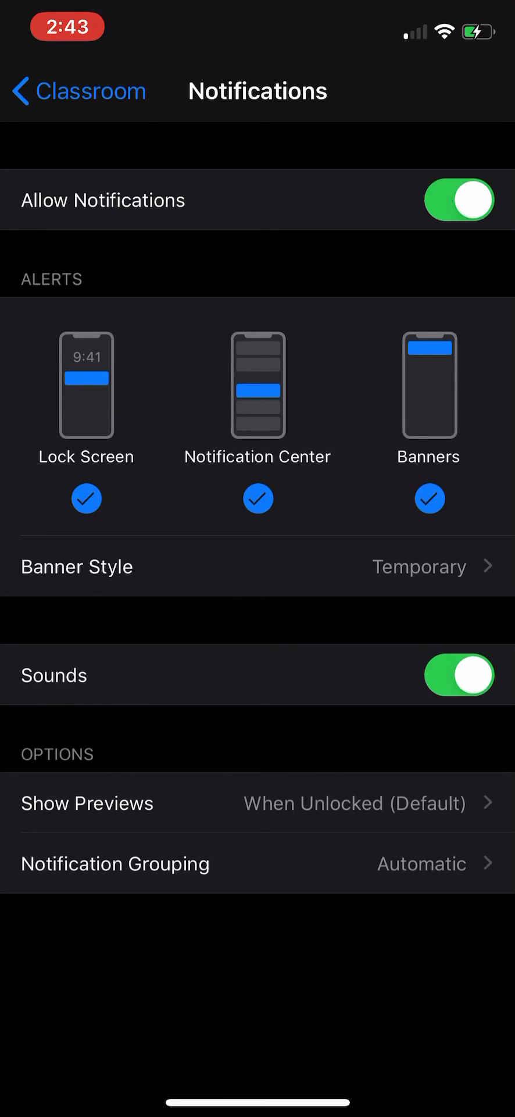
# - Keep Lock Screen, Notification Center and Banners alerts enabled, re-checking Notification Center
pyautogui.click(257, 499)
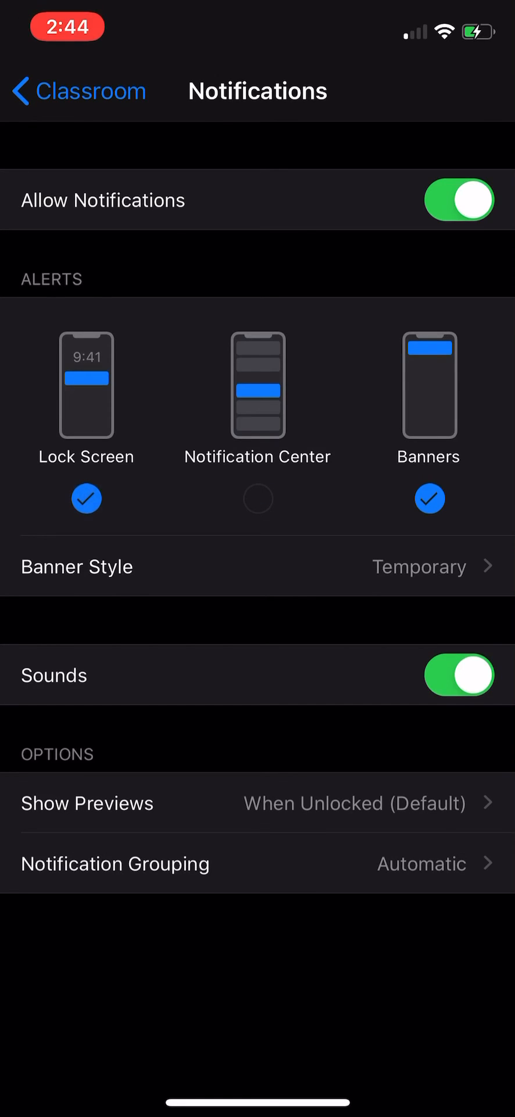
pyautogui.click(258, 499)
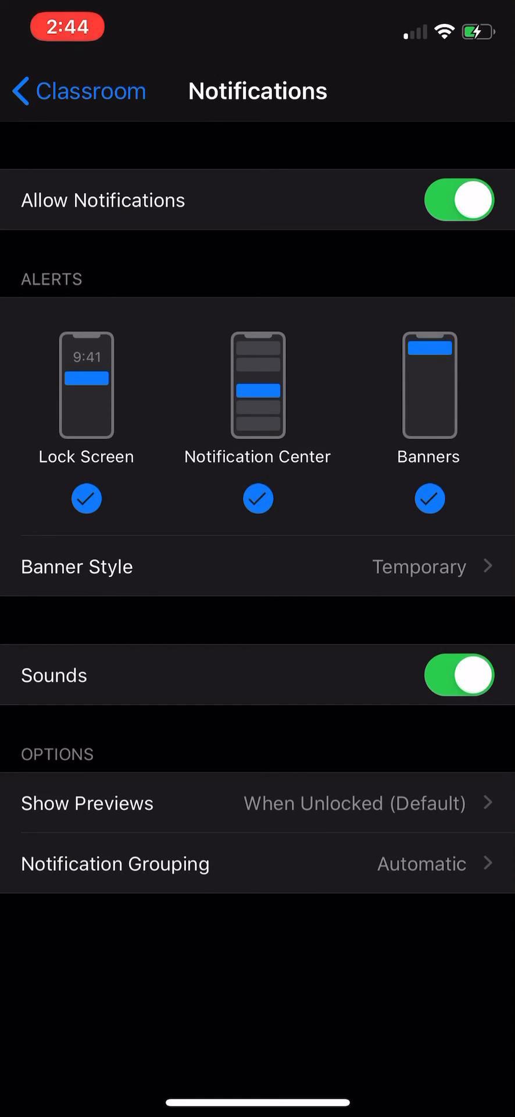